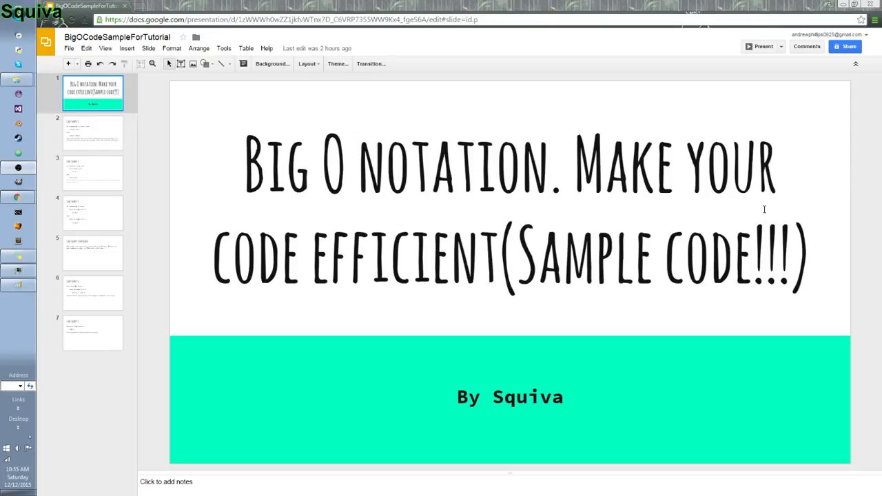
pyautogui.moveTo(228, 211)
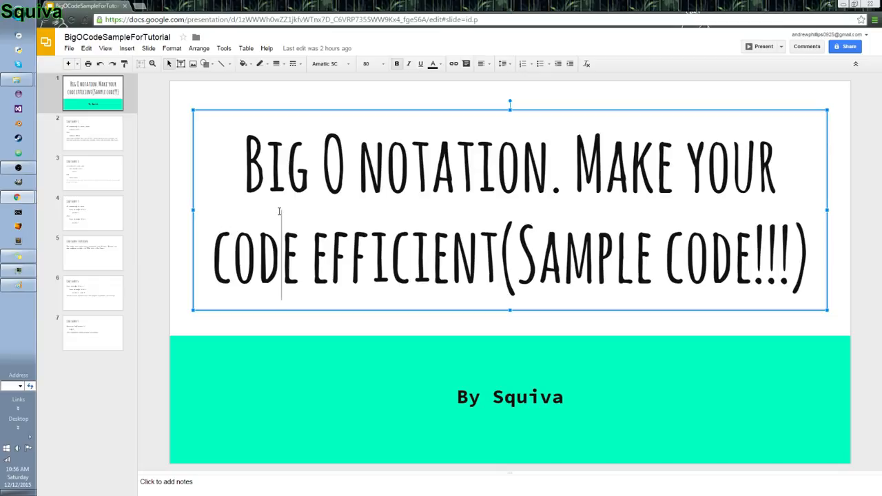
pyautogui.moveTo(212, 237)
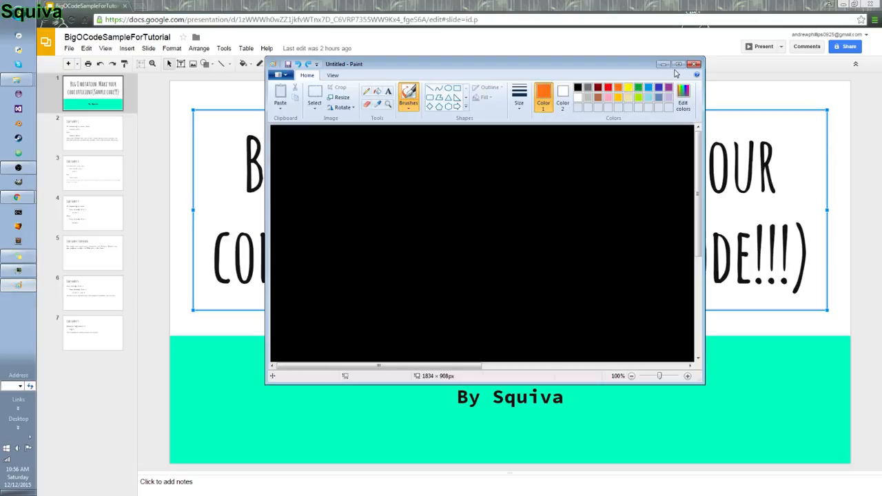
# Maximize Paint and hand-write the orange O(n of the first notation at top left.
pyautogui.click(678, 65)
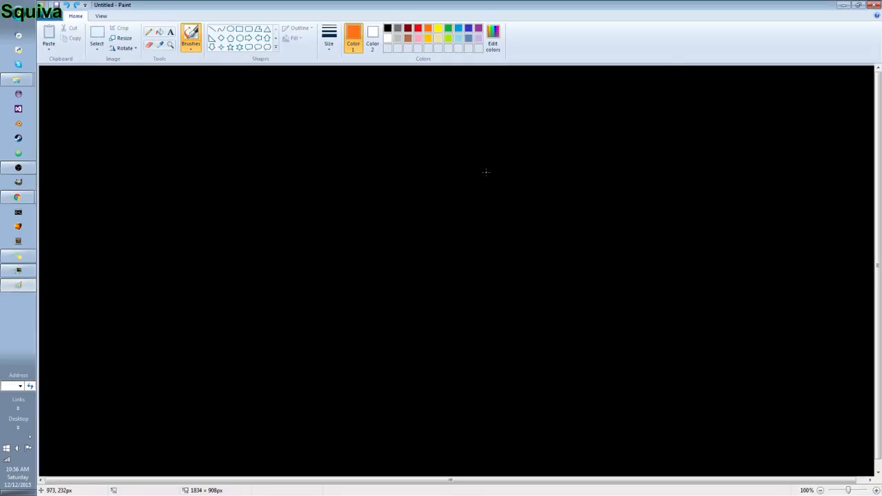
pyautogui.moveTo(193, 110); pyautogui.dragTo(182, 163)
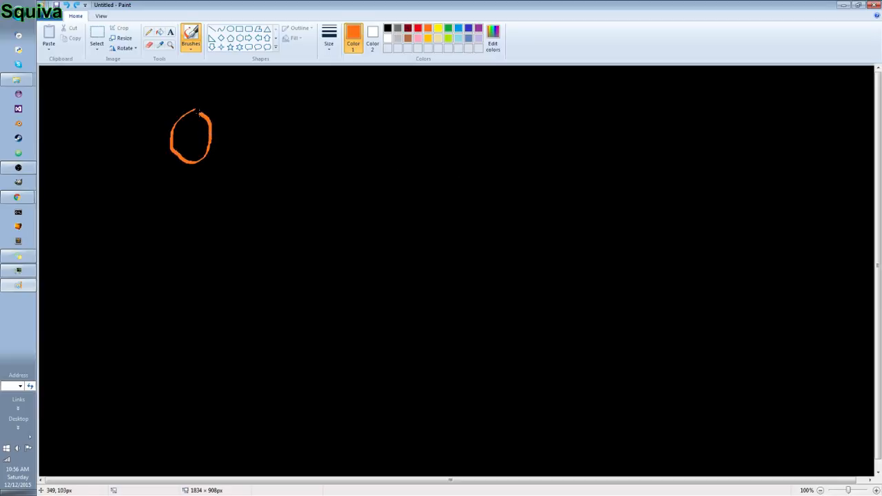
pyautogui.moveTo(232, 103); pyautogui.dragTo(220, 141)
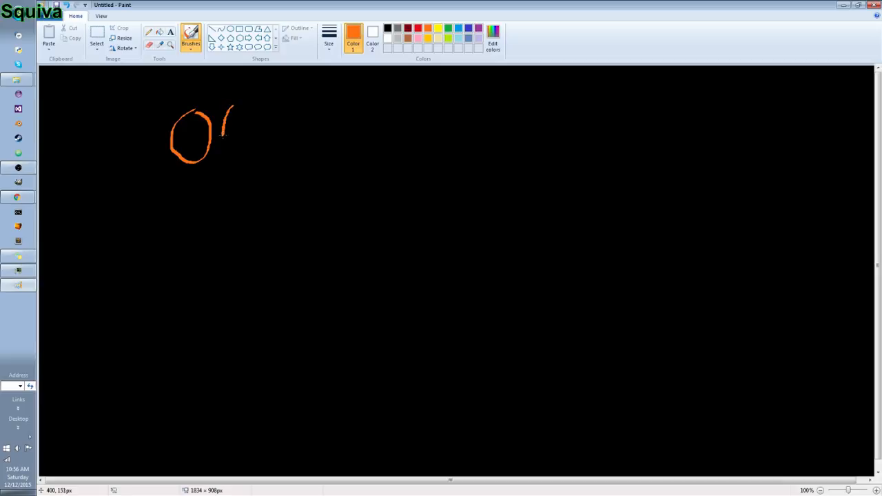
pyautogui.moveTo(224, 135); pyautogui.dragTo(226, 184)
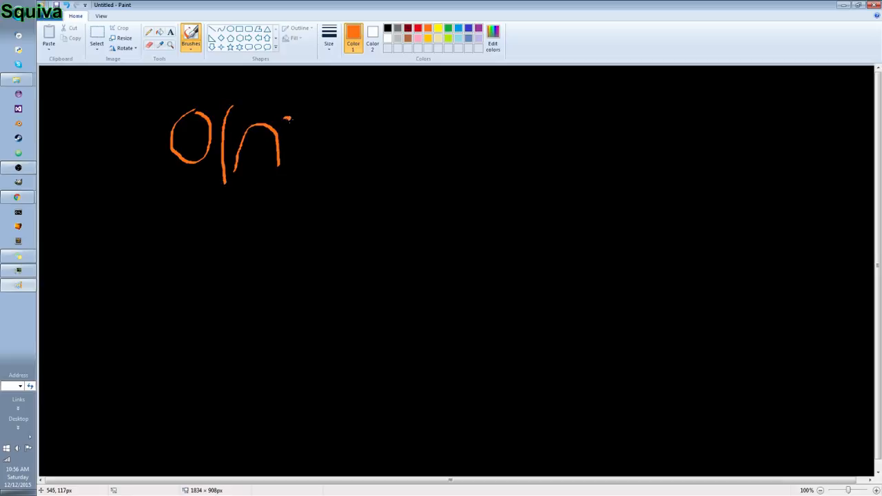
# Finish O(n²) with its underline and begin the second notation below it.
pyautogui.moveTo(303, 111); pyautogui.dragTo(303, 168)
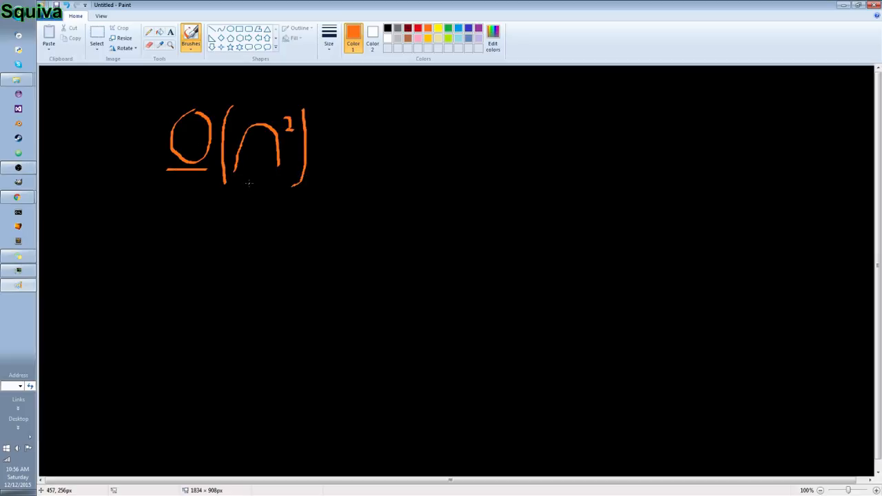
pyautogui.moveTo(227, 182); pyautogui.dragTo(301, 182)
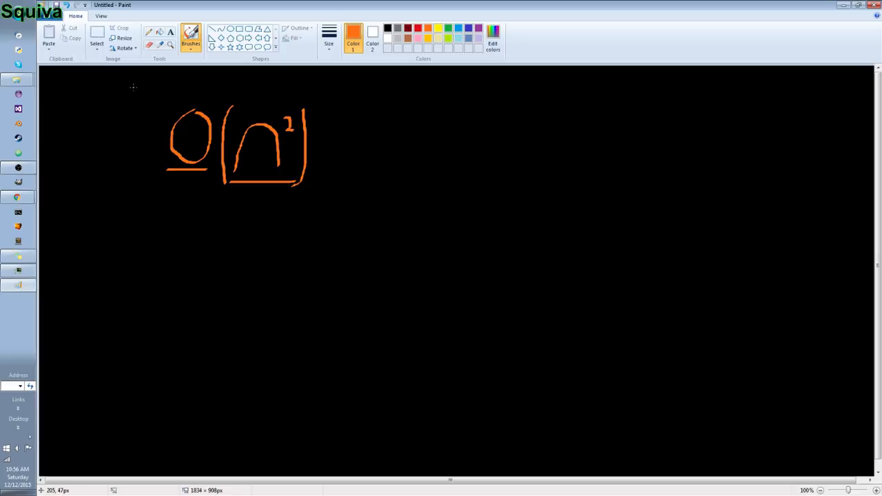
pyautogui.moveTo(414, 242)
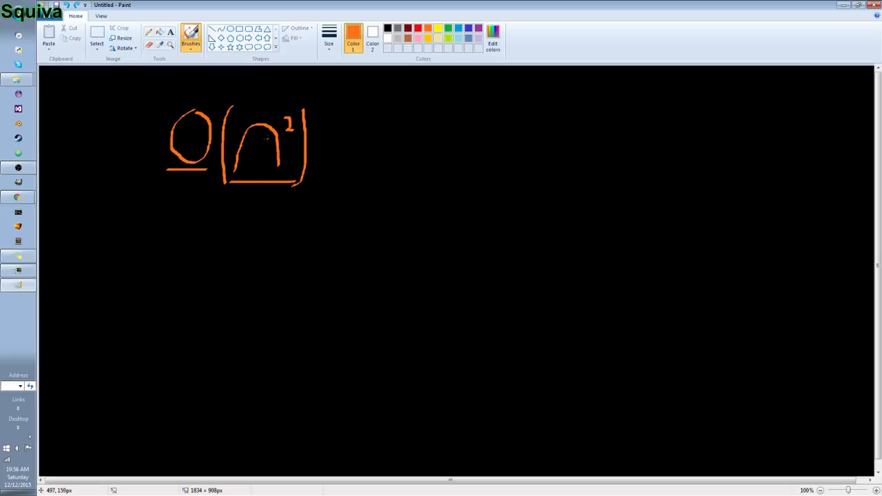
pyautogui.moveTo(207, 221); pyautogui.dragTo(193, 251)
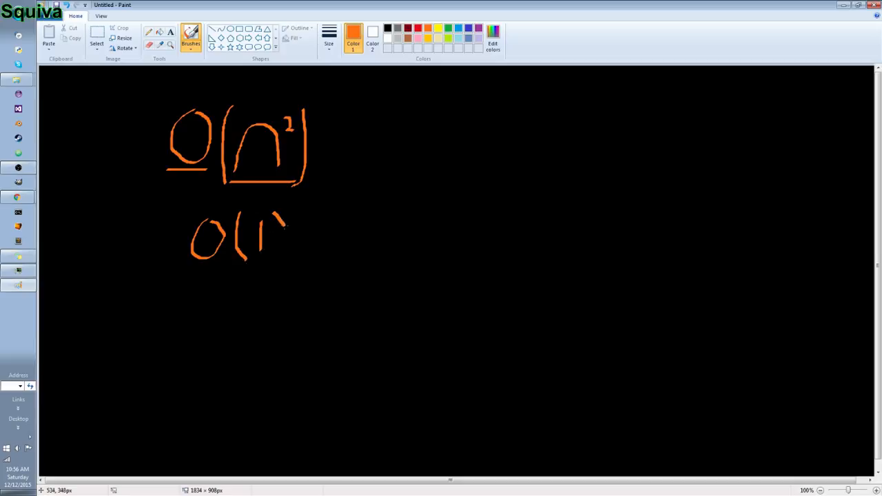
# Complete the underlined O(1), write O(logn) below it, and underline O(n²).
pyautogui.moveTo(283, 213); pyautogui.dragTo(279, 265)
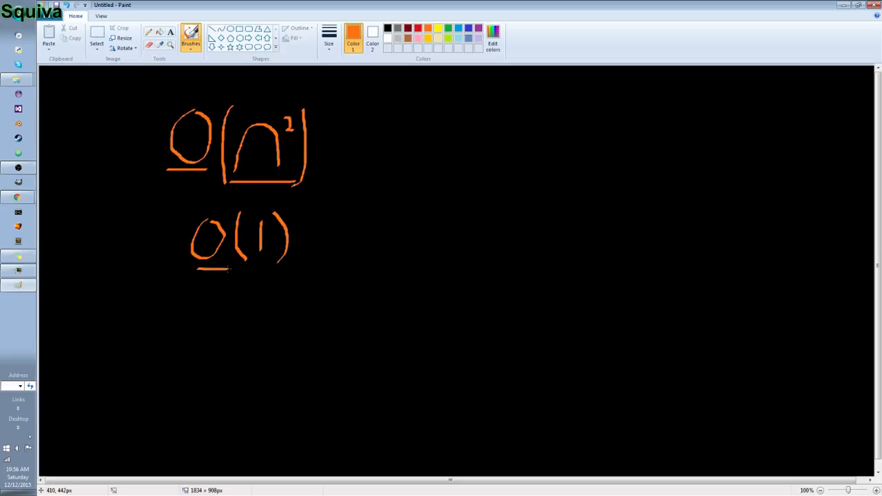
pyautogui.moveTo(227, 270); pyautogui.dragTo(320, 268)
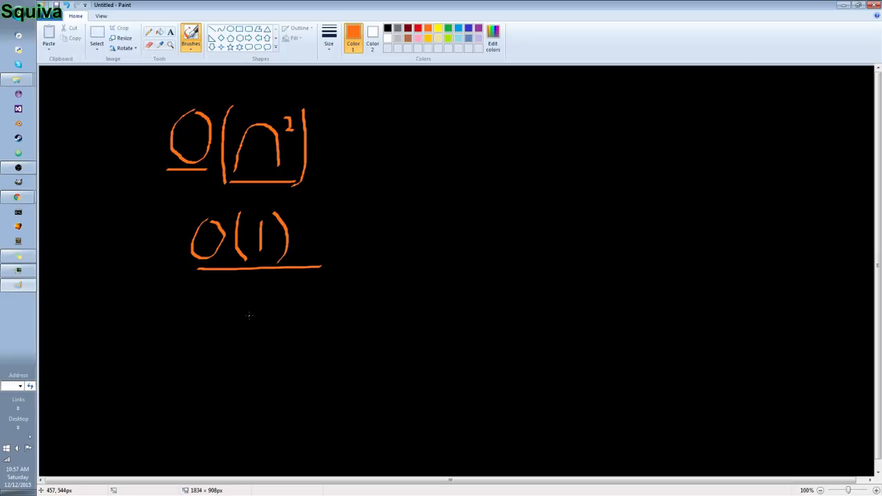
pyautogui.moveTo(213, 312)
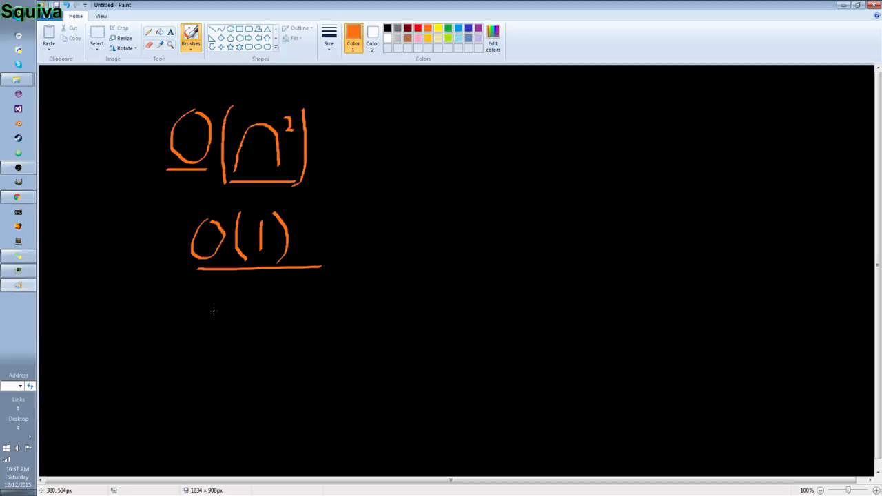
pyautogui.moveTo(207, 310); pyautogui.dragTo(234, 342)
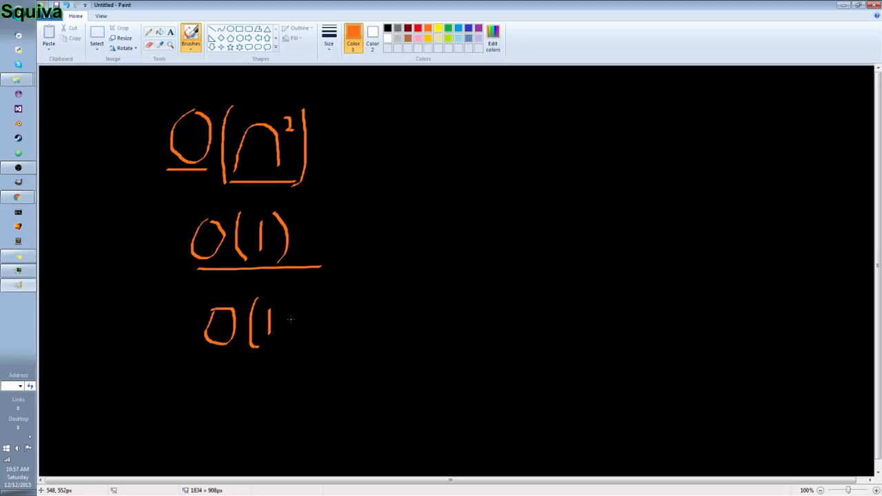
pyautogui.moveTo(283, 314); pyautogui.dragTo(292, 328)
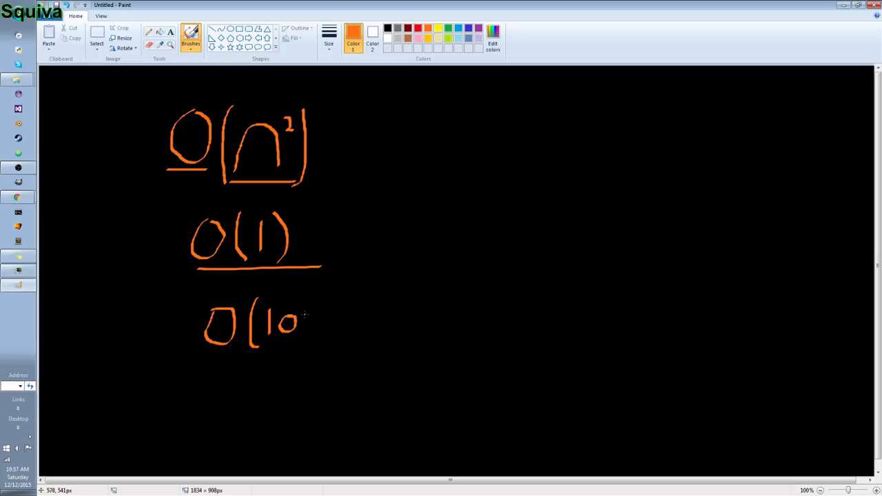
pyautogui.moveTo(296, 317); pyautogui.dragTo(306, 337)
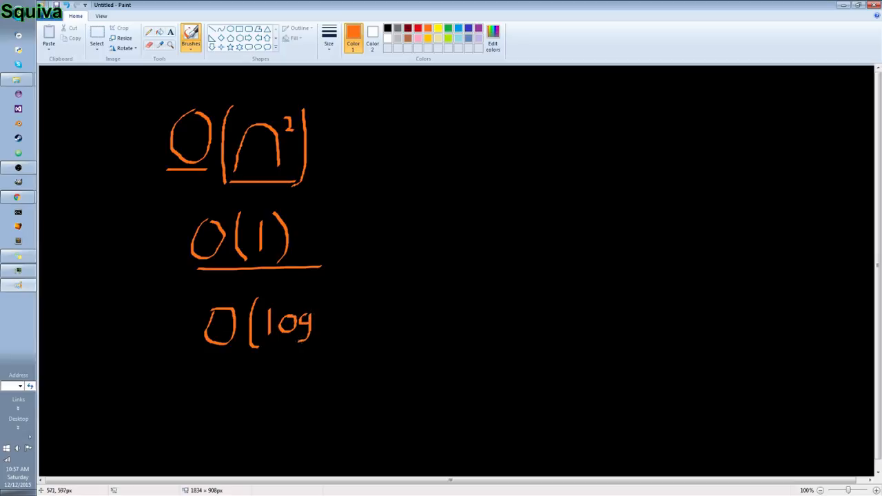
pyautogui.moveTo(324, 337); pyautogui.dragTo(351, 303)
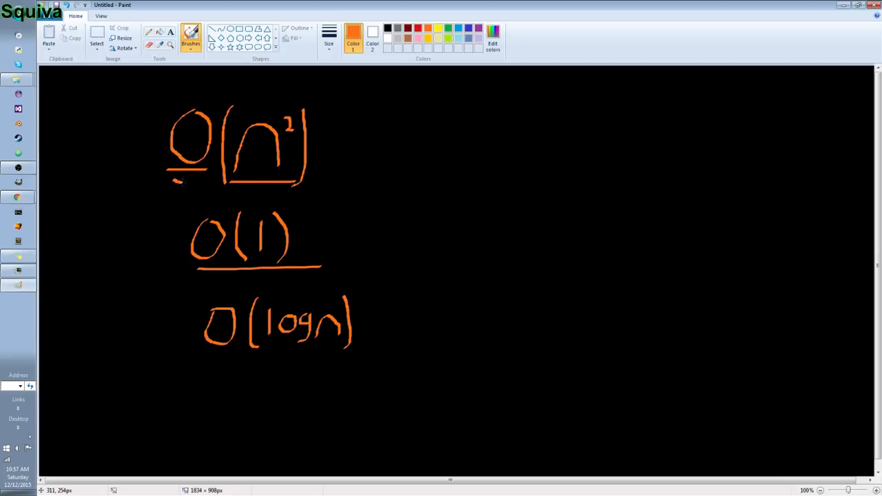
pyautogui.moveTo(177, 182); pyautogui.dragTo(308, 181)
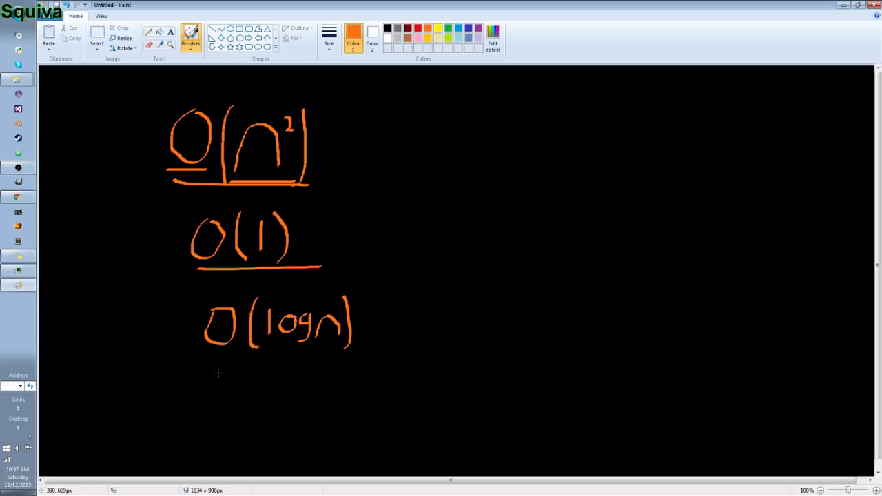
pyautogui.moveTo(226, 375)
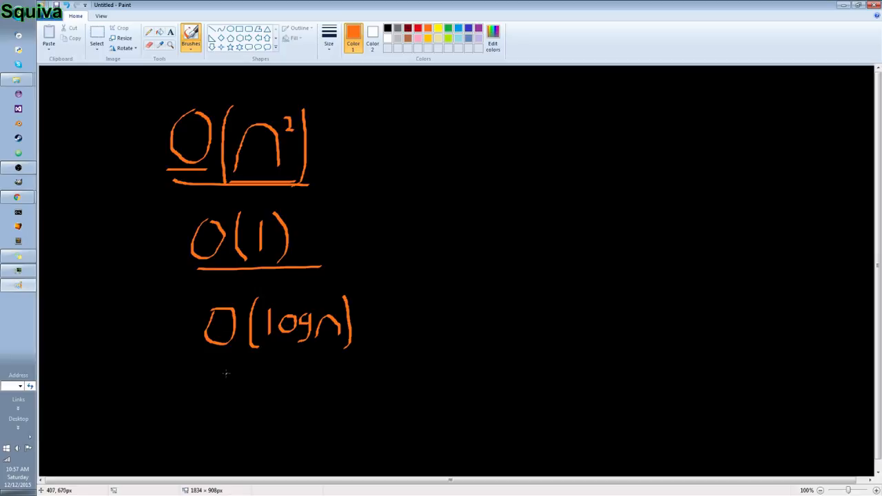
# Start the fourth notation, writing O(n lo in orange on the next line.
pyautogui.moveTo(209, 374); pyautogui.dragTo(240, 411)
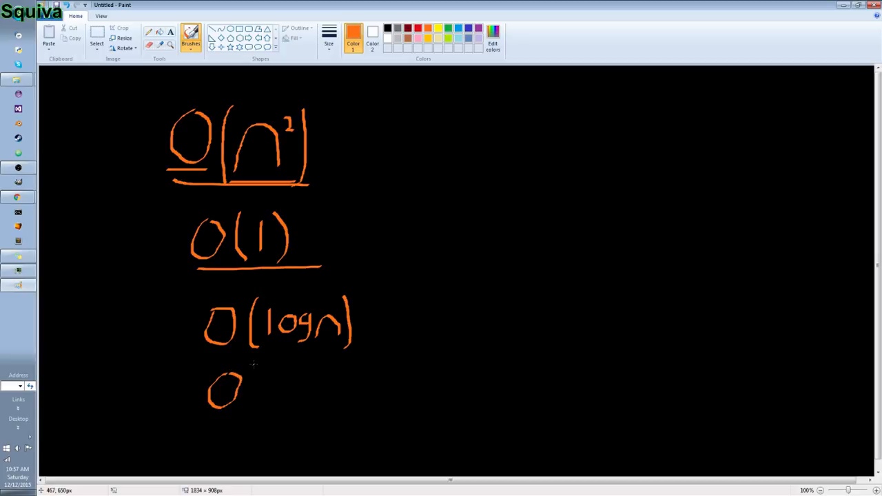
pyautogui.moveTo(248, 375); pyautogui.dragTo(286, 402)
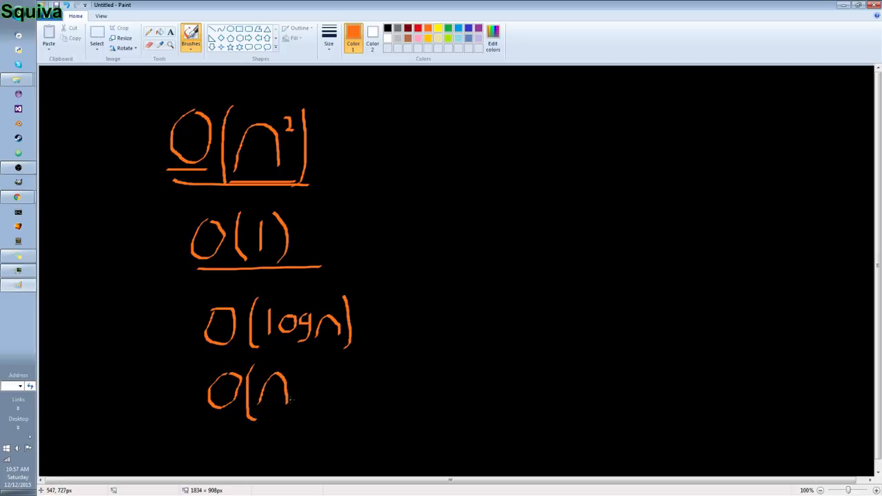
pyautogui.moveTo(293, 386); pyautogui.dragTo(324, 389)
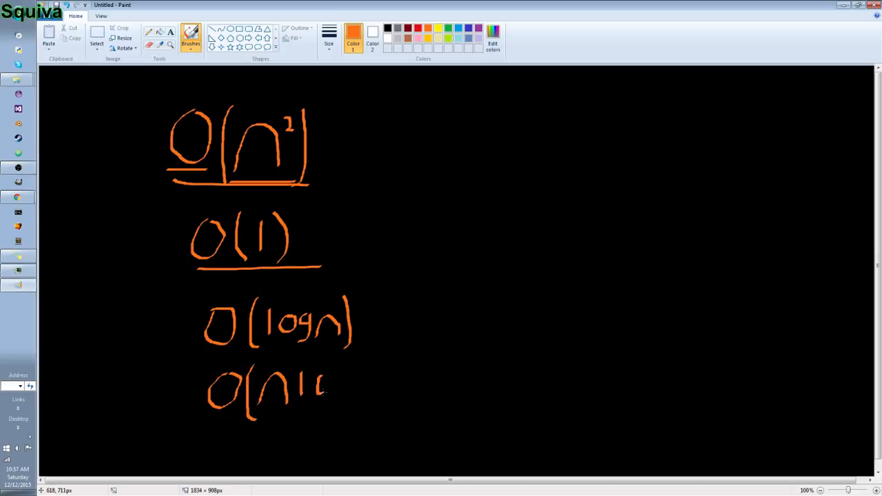
pyautogui.moveTo(327, 383); pyautogui.dragTo(338, 385)
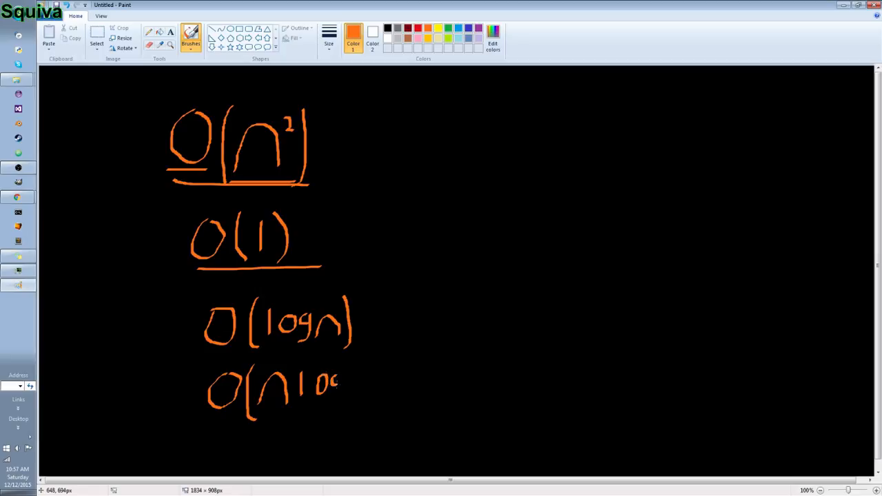
pyautogui.moveTo(333, 379); pyautogui.dragTo(338, 413)
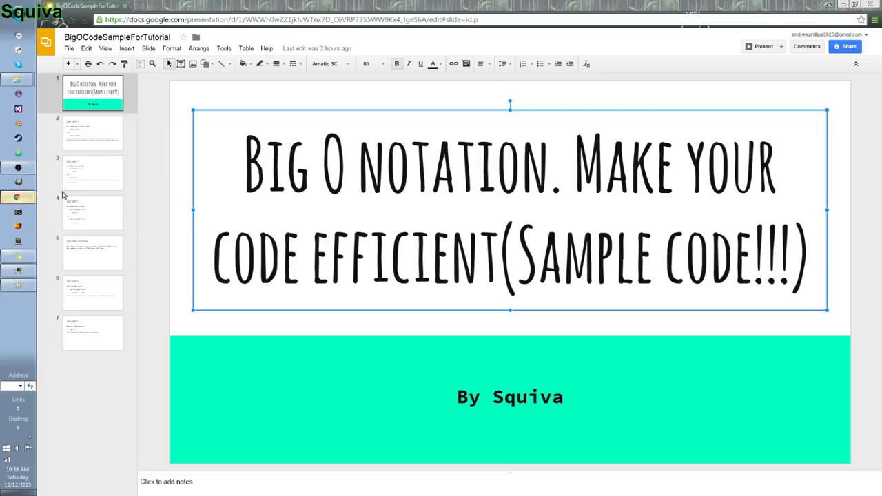
pyautogui.moveTo(66, 194)
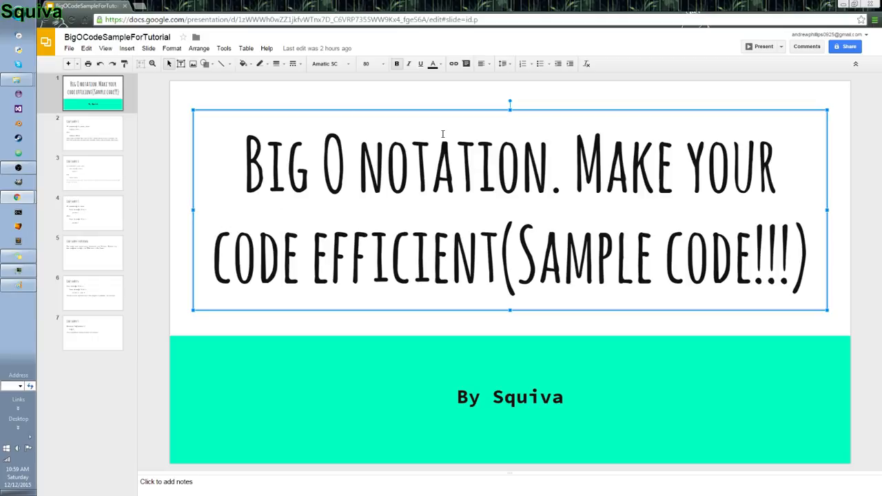
# Switch to the Google Slides deck and view slide 2, Code sample 1.
pyautogui.click(281, 255)
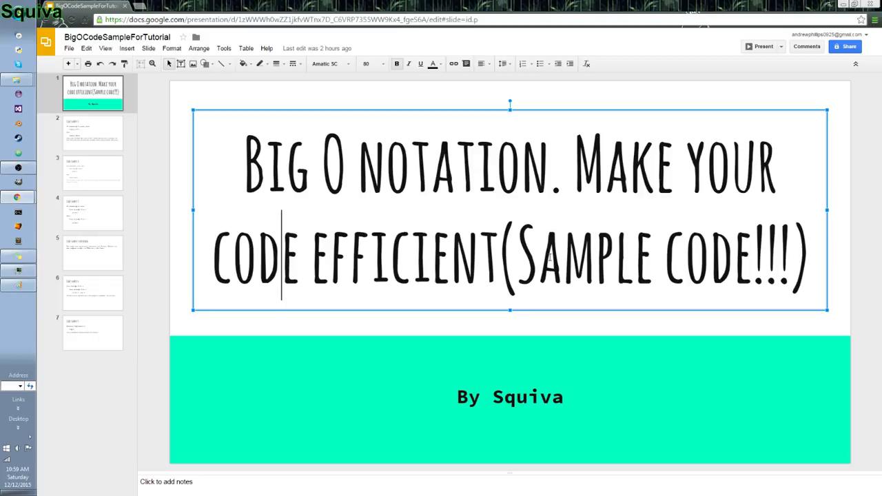
pyautogui.click(94, 133)
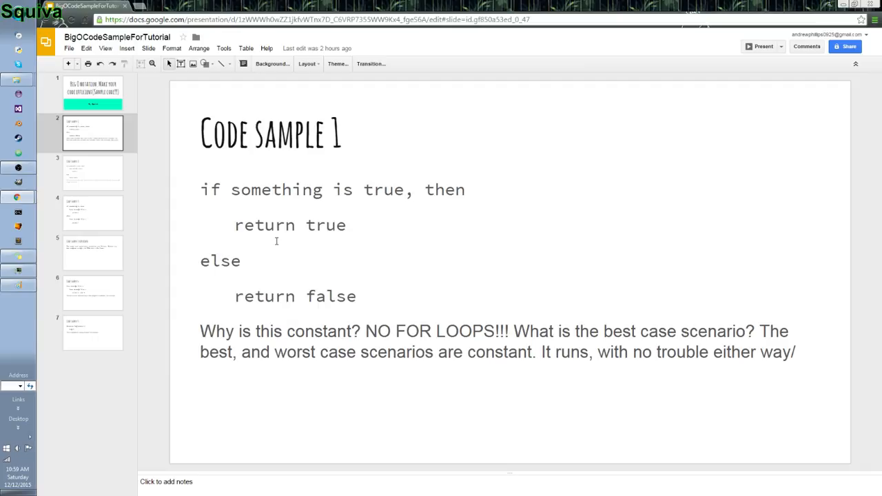
pyautogui.moveTo(397, 298)
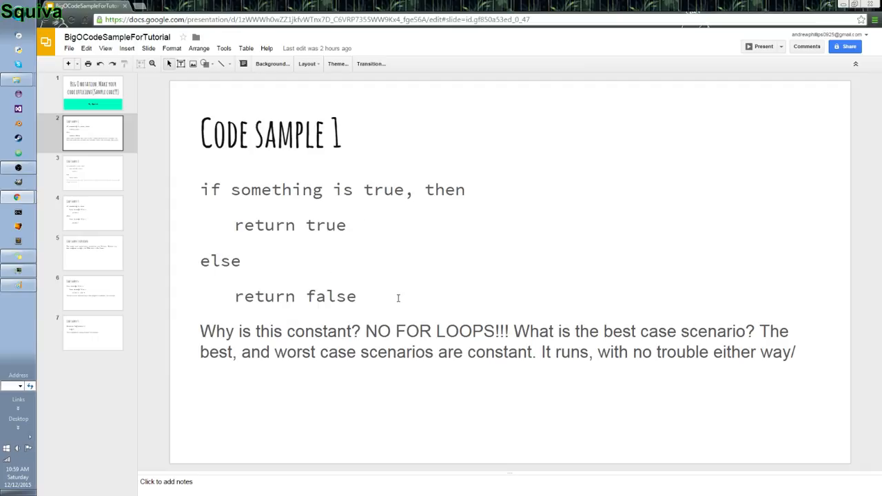
pyautogui.moveTo(493, 239)
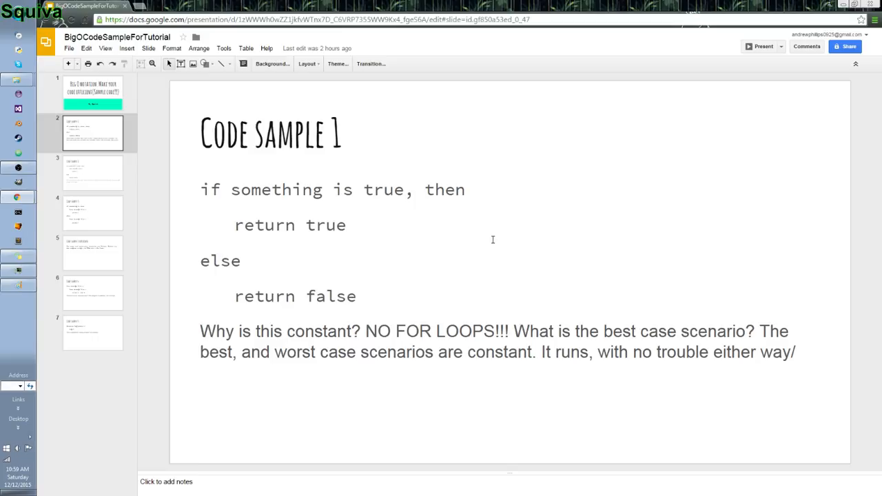
pyautogui.moveTo(233, 282)
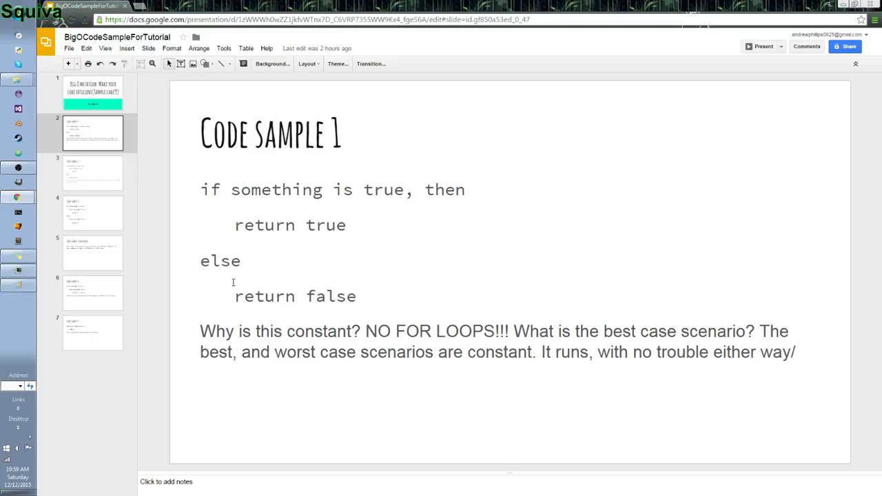
pyautogui.moveTo(309, 308)
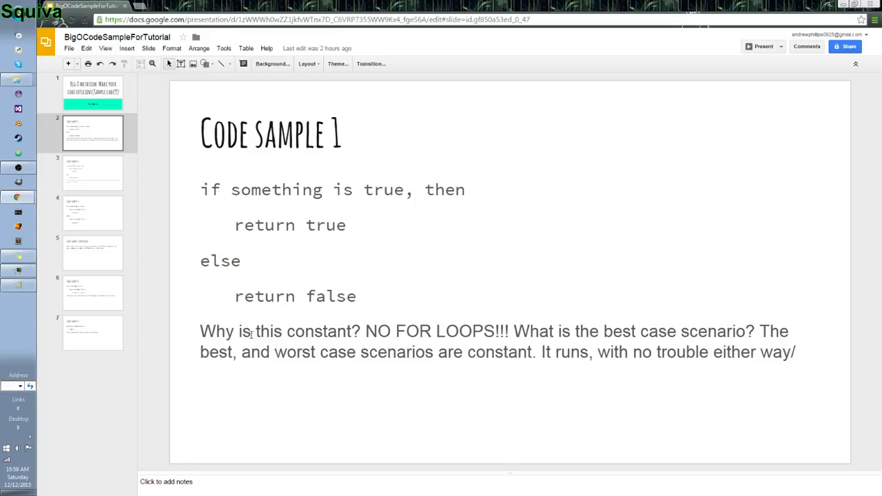
pyautogui.moveTo(515, 338)
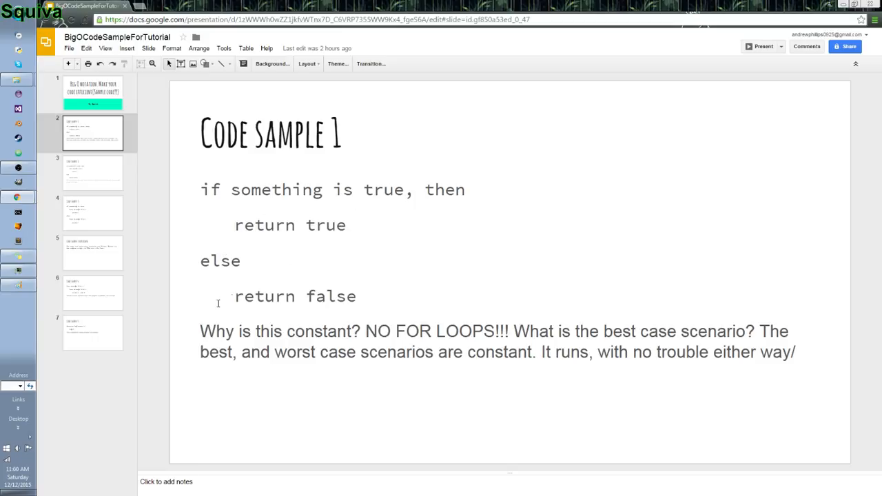
pyautogui.moveTo(447, 229)
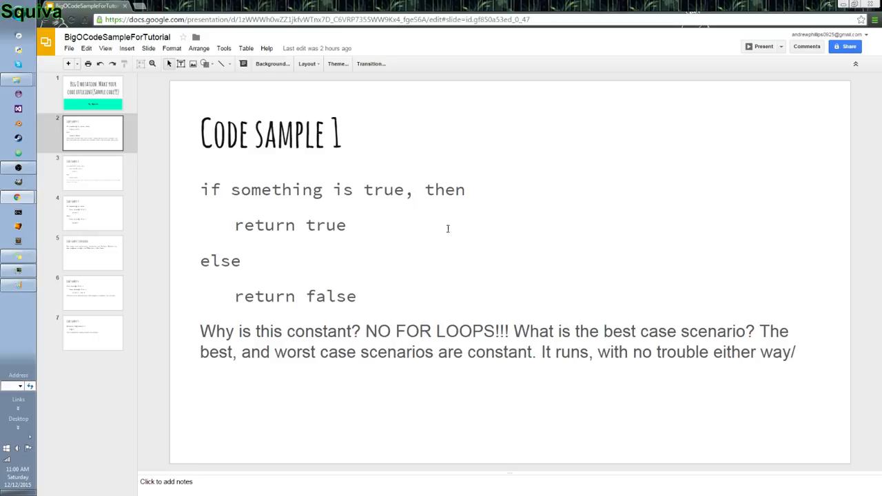
pyautogui.moveTo(391, 294)
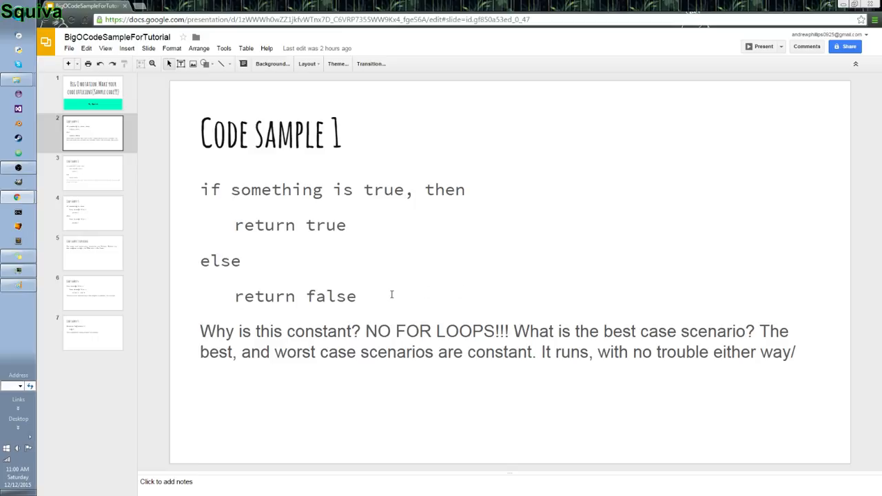
pyautogui.moveTo(381, 269)
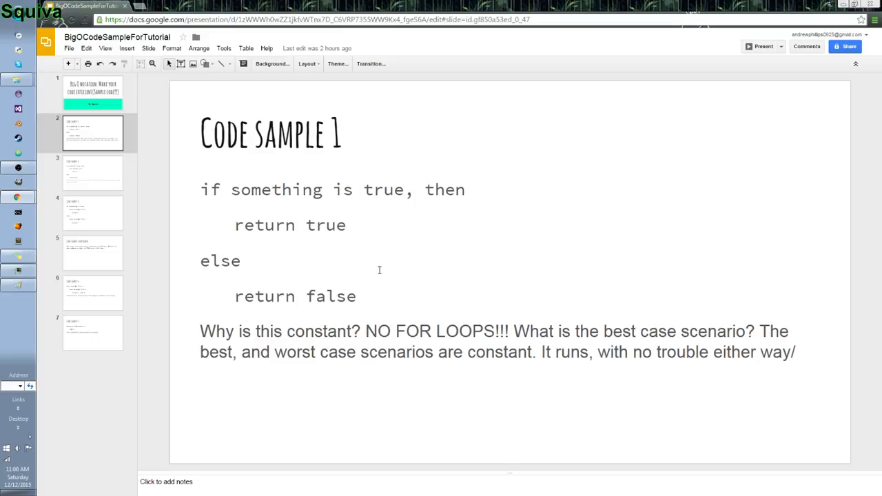
pyautogui.moveTo(125, 197)
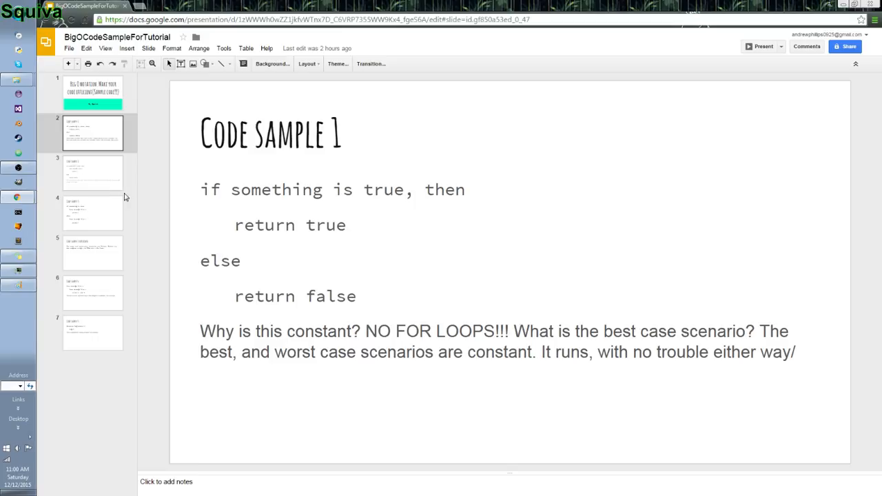
# View slide 3, Code sample 2, with its single loop over list n.
pyautogui.click(92, 172)
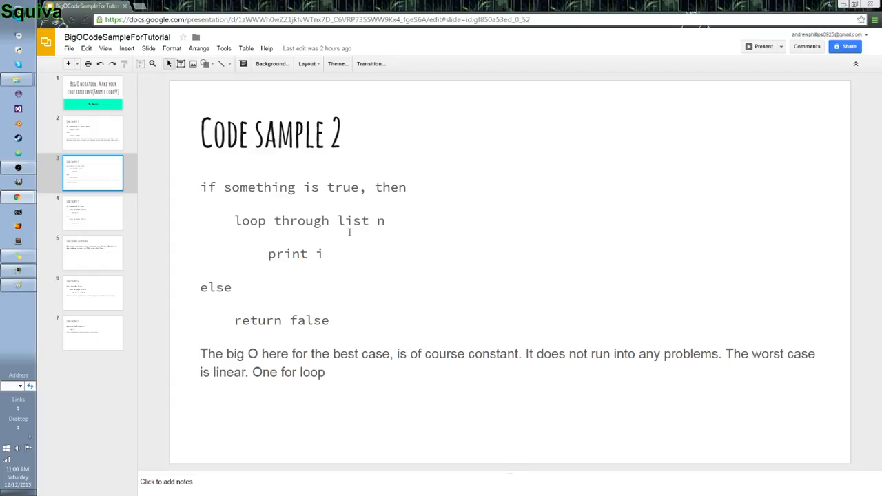
pyautogui.moveTo(450, 364)
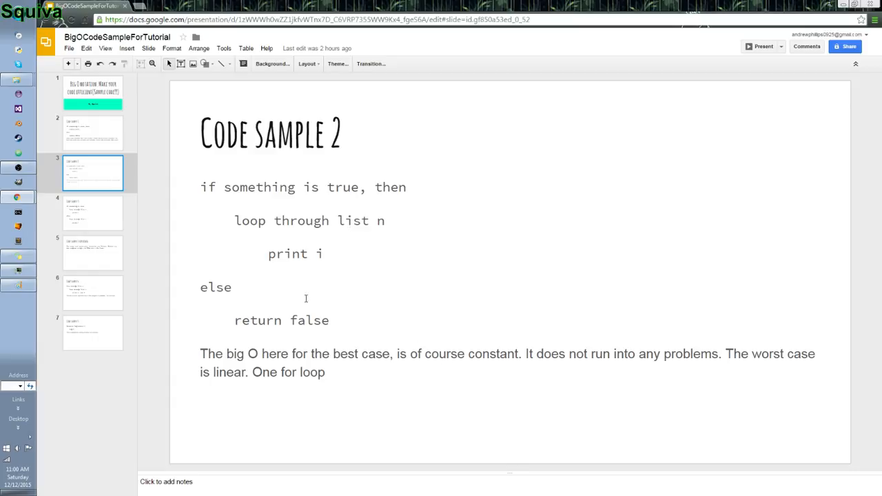
pyautogui.moveTo(278, 269)
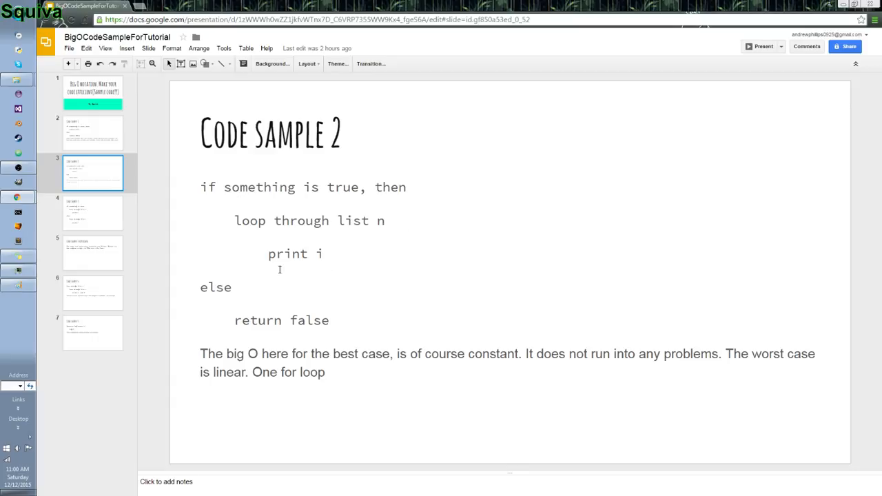
pyautogui.moveTo(502, 306)
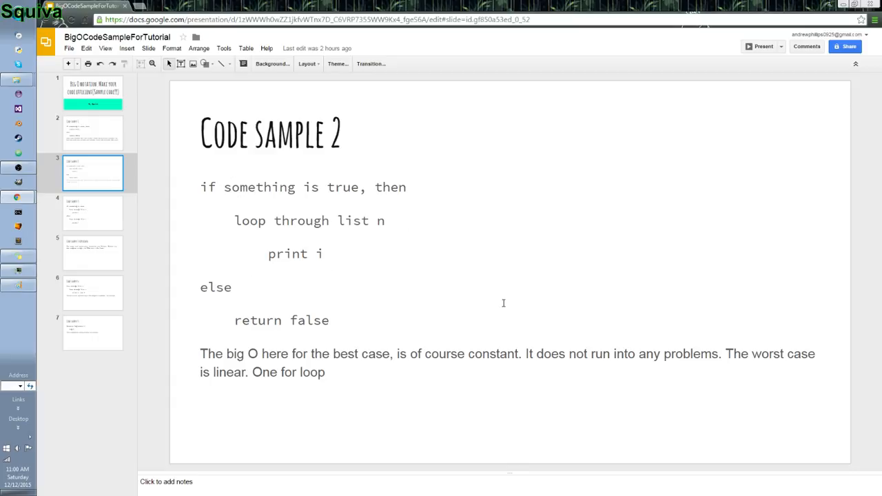
pyautogui.moveTo(306, 326)
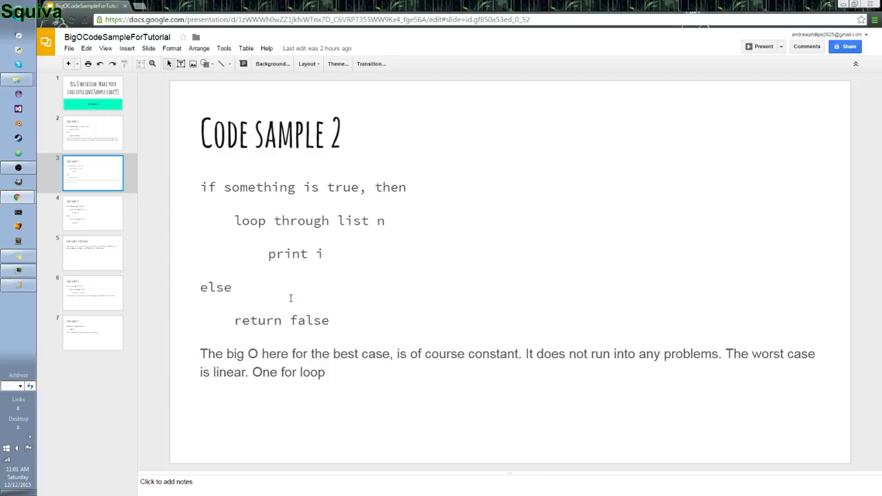
pyautogui.moveTo(296, 231)
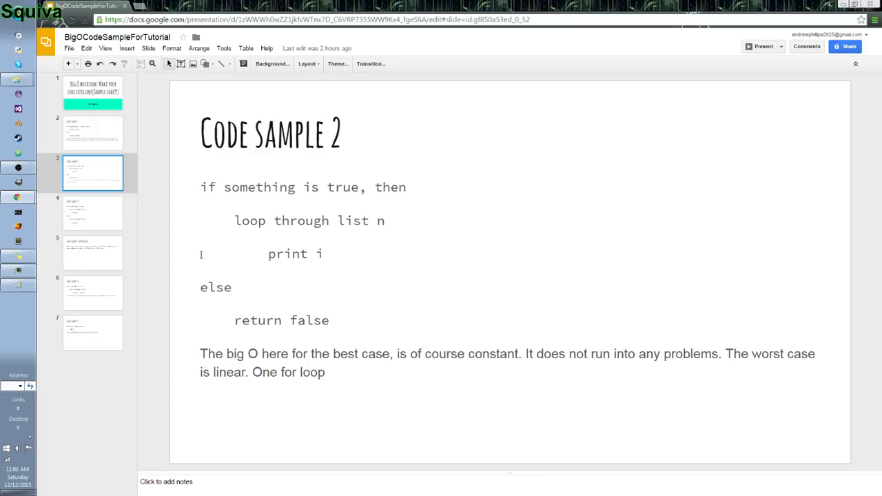
pyautogui.click(325, 253)
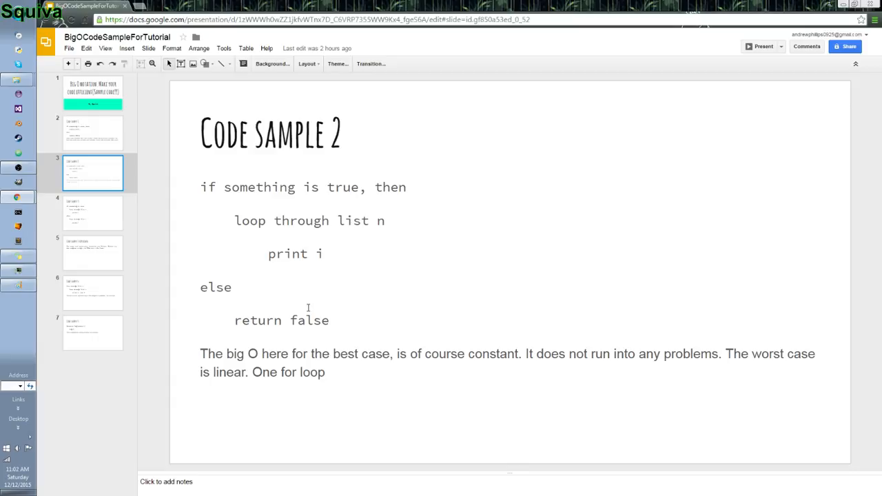
# Step through Code sample 3 to the Code sample 4 slide on nested loops.
pyautogui.click(93, 212)
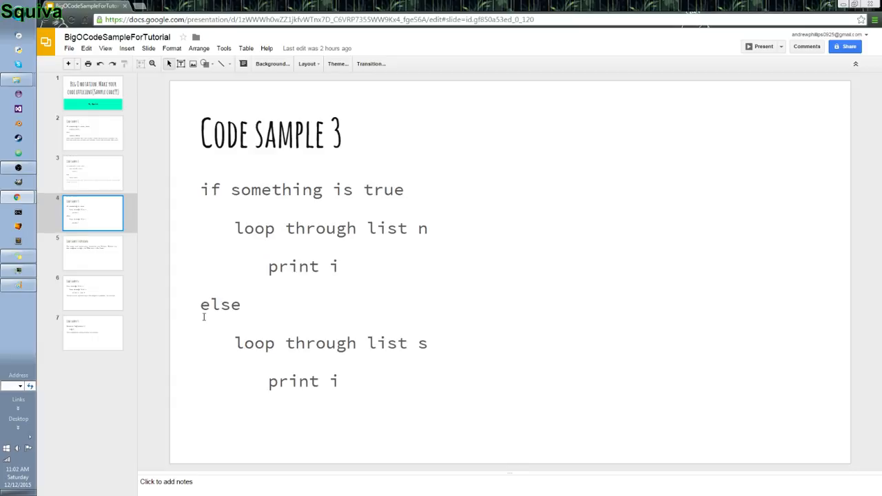
pyautogui.moveTo(213, 338)
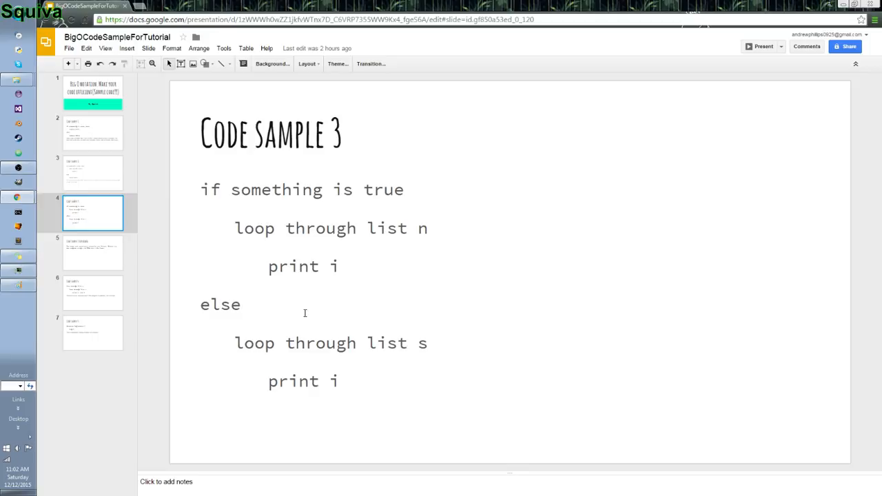
pyautogui.click(92, 292)
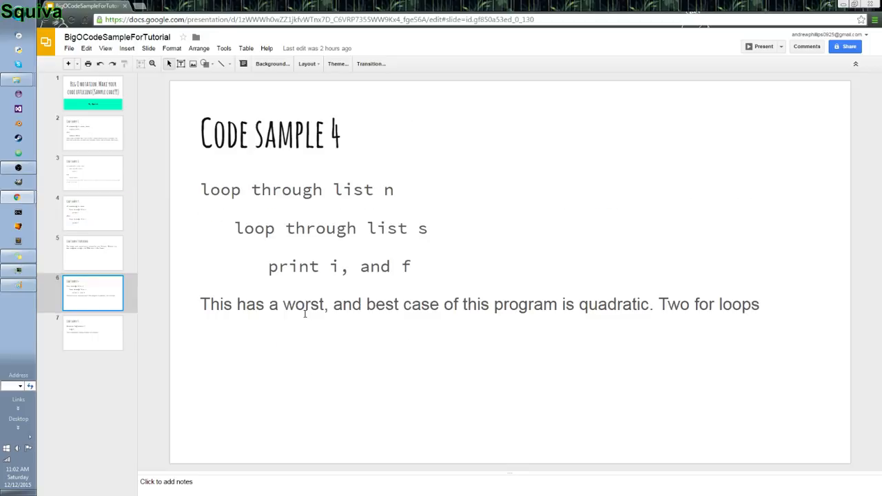
pyautogui.moveTo(249, 179)
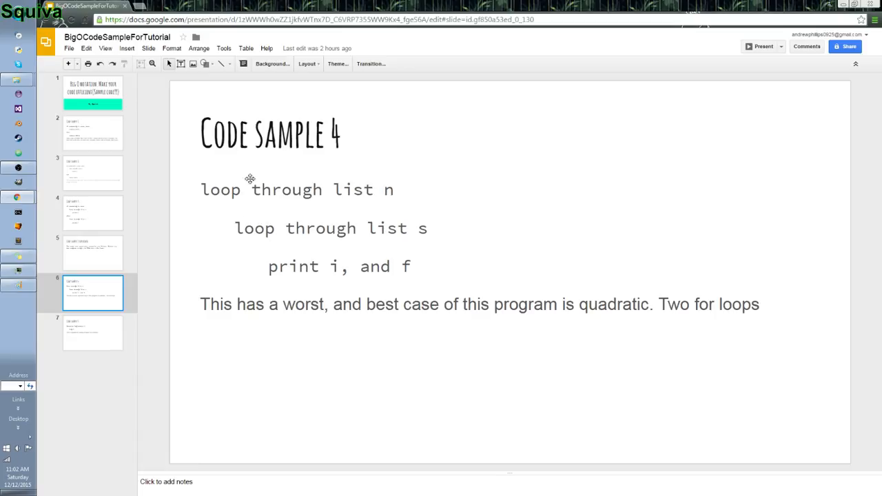
pyautogui.moveTo(391, 171)
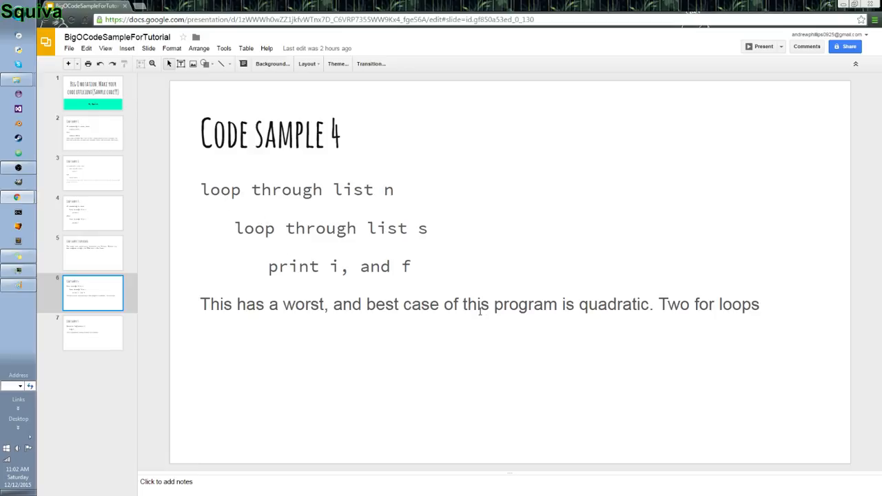
pyautogui.moveTo(311, 261)
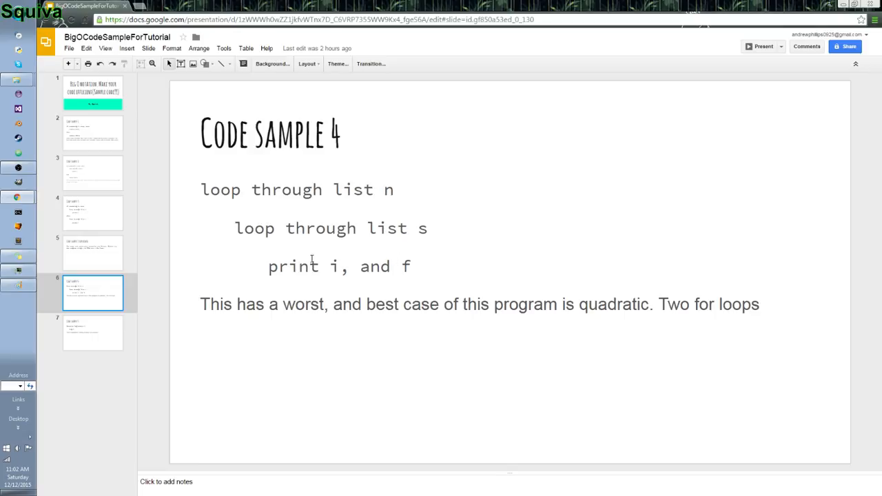
pyautogui.moveTo(147, 332)
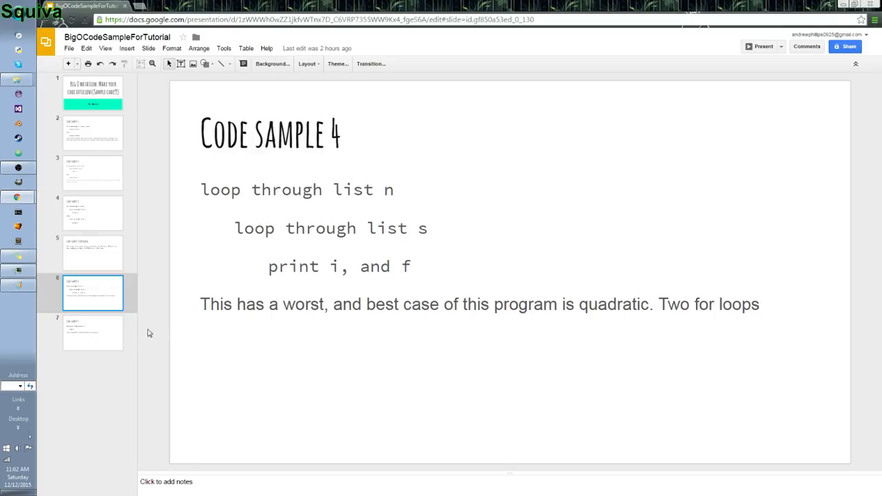
# View slide 7, Code sample 5, on the logarithmic recursive function.
pyautogui.click(92, 332)
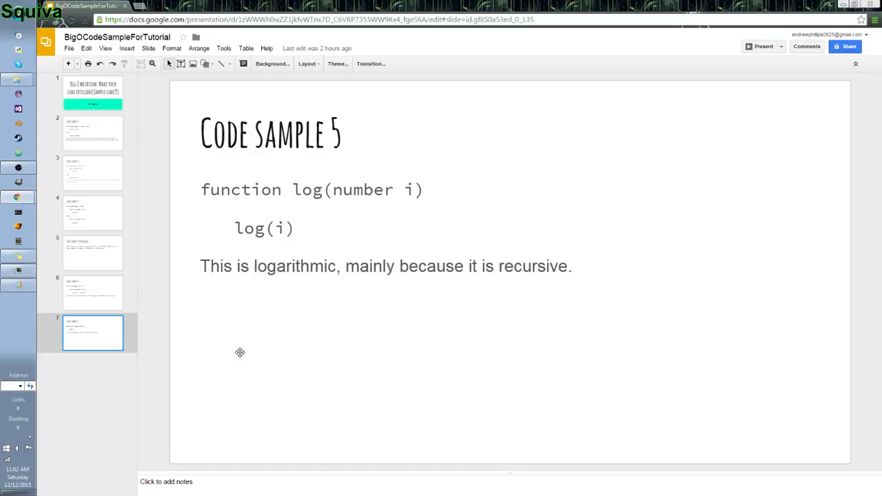
pyautogui.moveTo(323, 244)
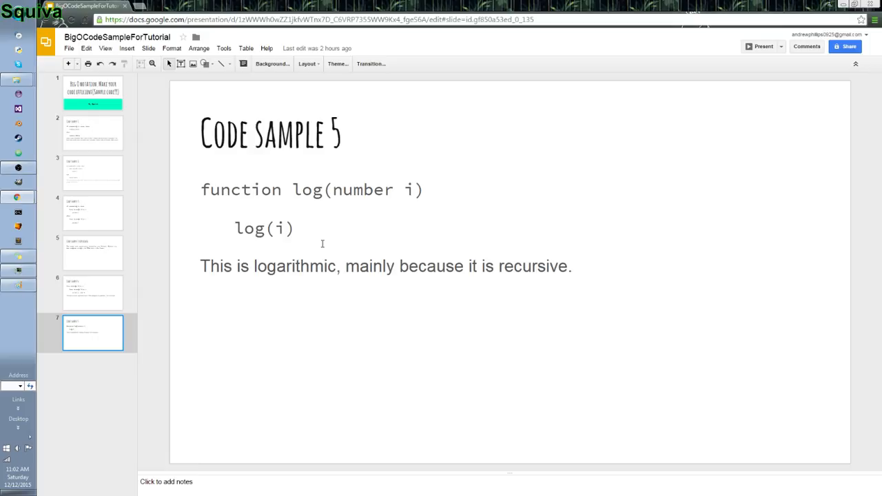
# Switch to Paint and underline the hand-drawn O(n log n) notation.
pyautogui.click(19, 285)
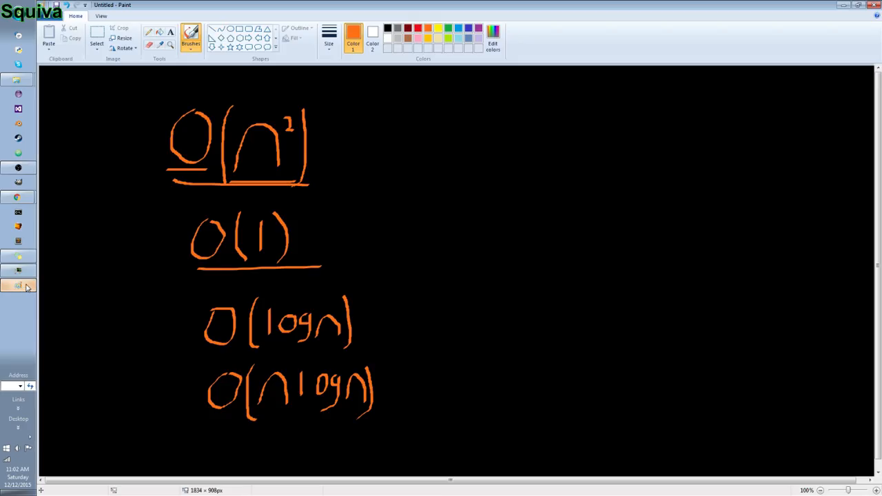
pyautogui.moveTo(172, 413); pyautogui.dragTo(410, 412)
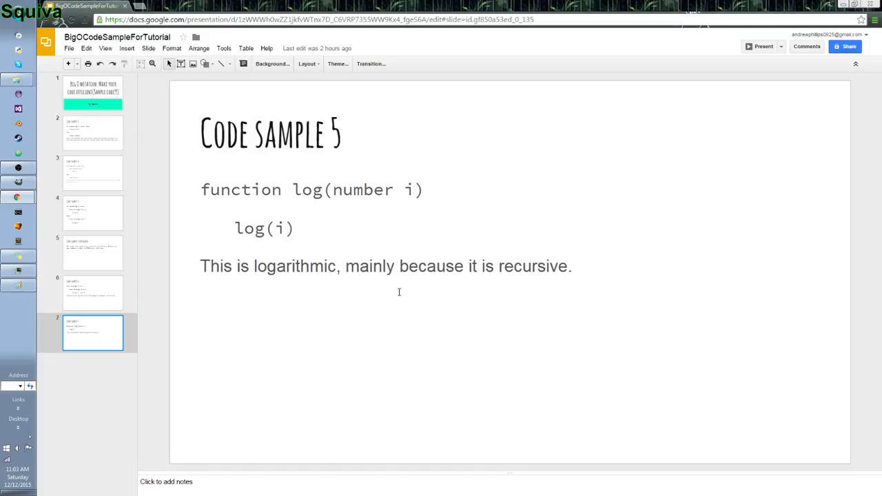
pyautogui.moveTo(16, 256)
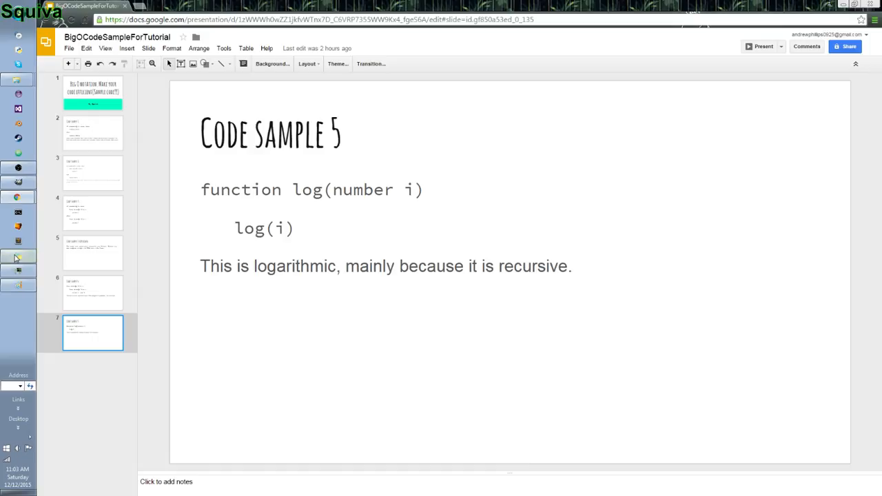